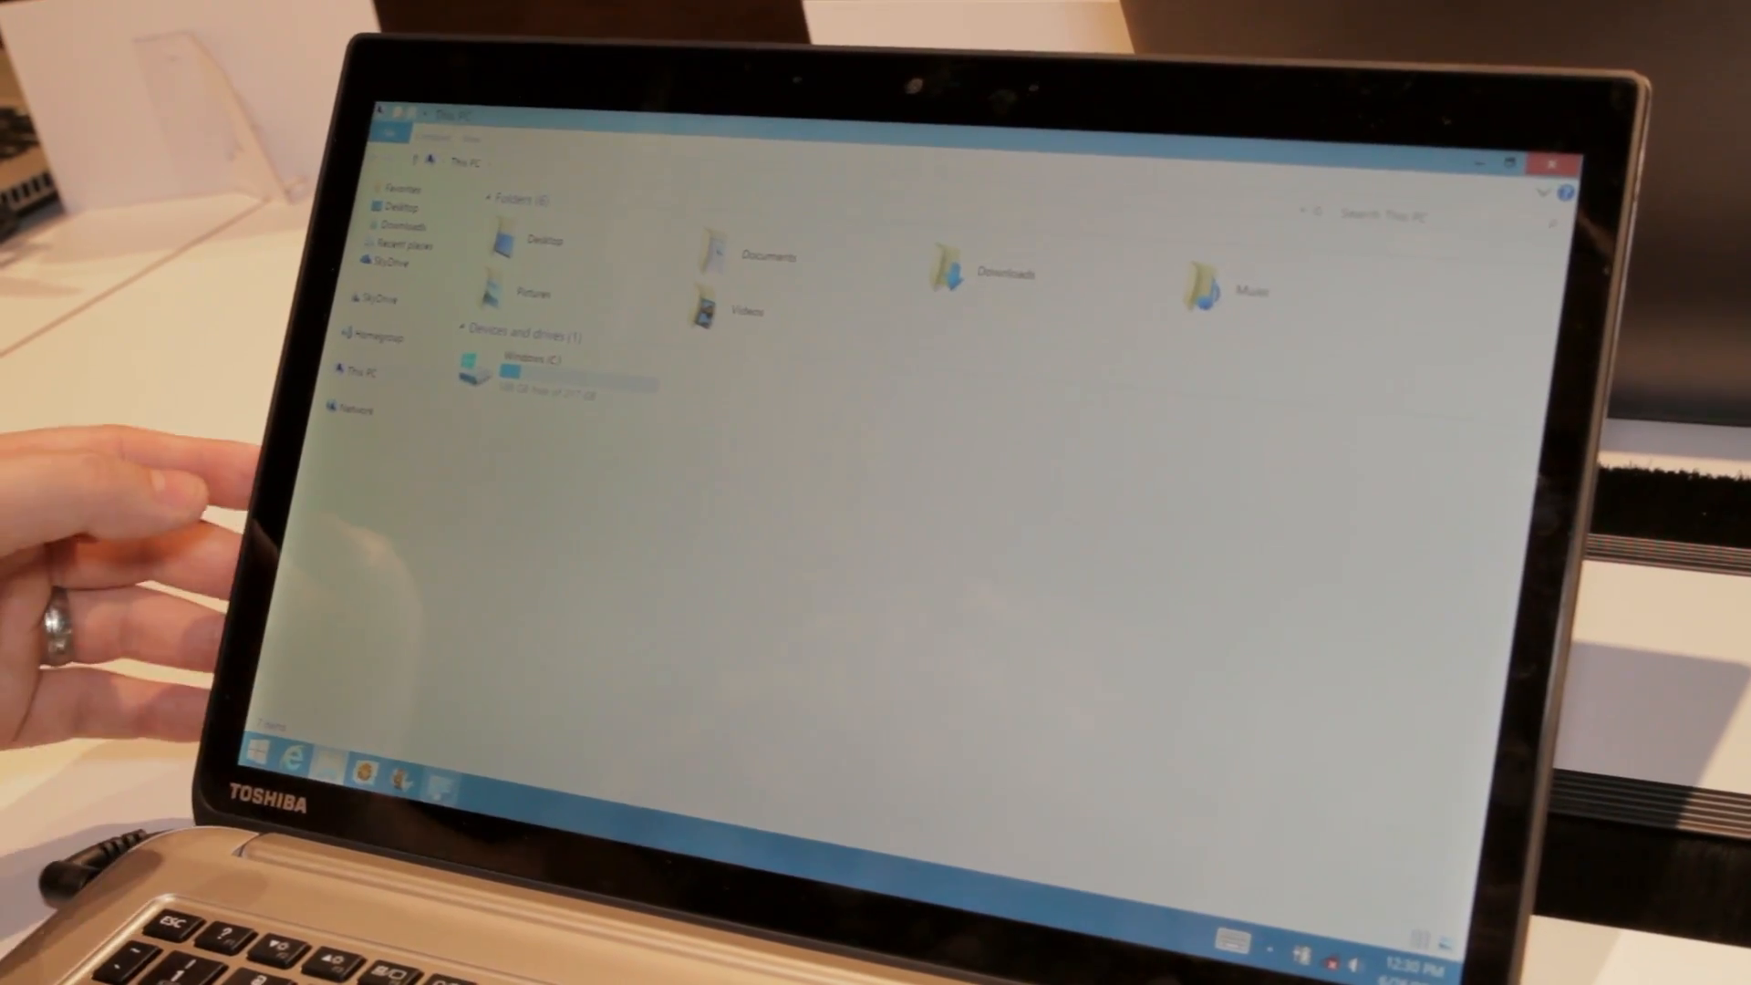
- Open the Desktop folder under Folders in This PC, showing it empty
double_click(540, 241)
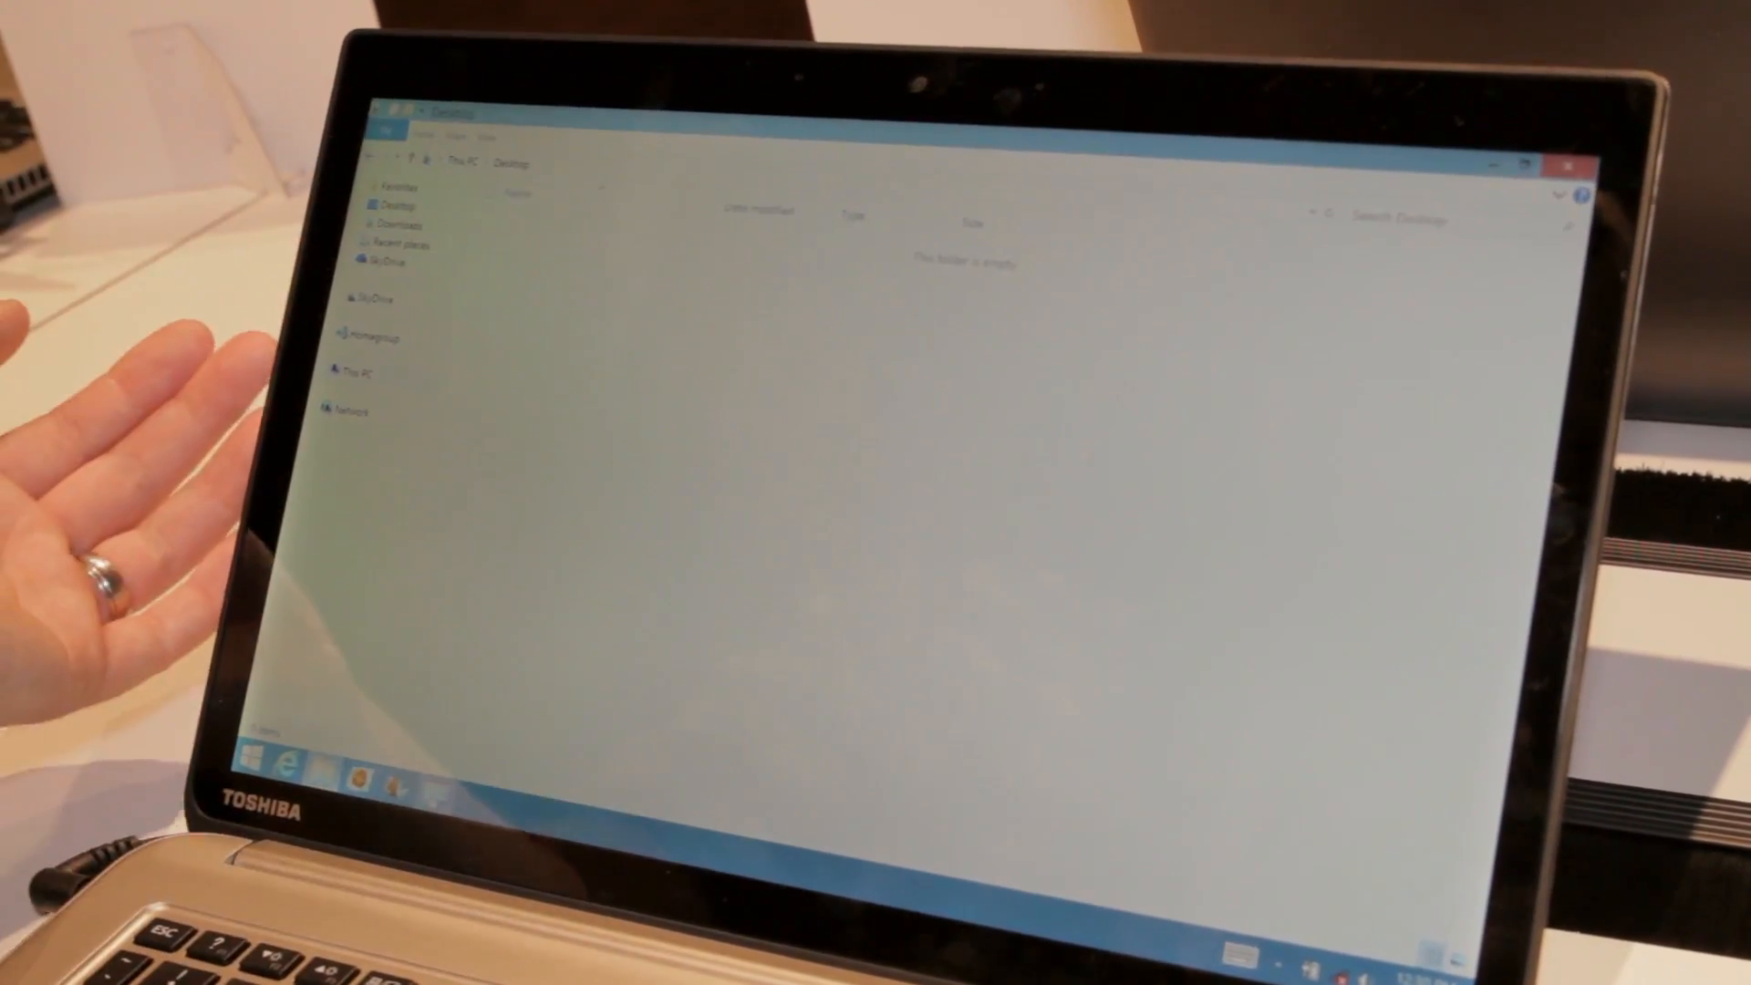